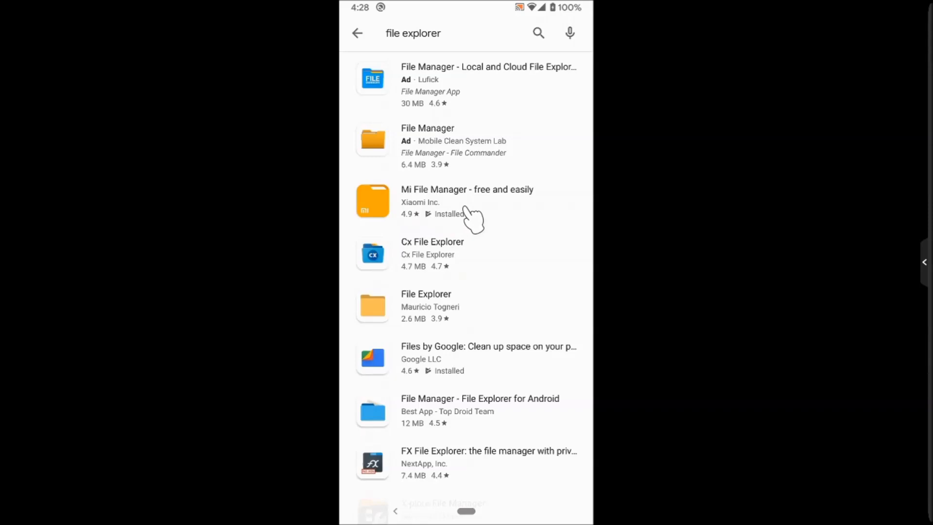
pyautogui.moveTo(437, 363)
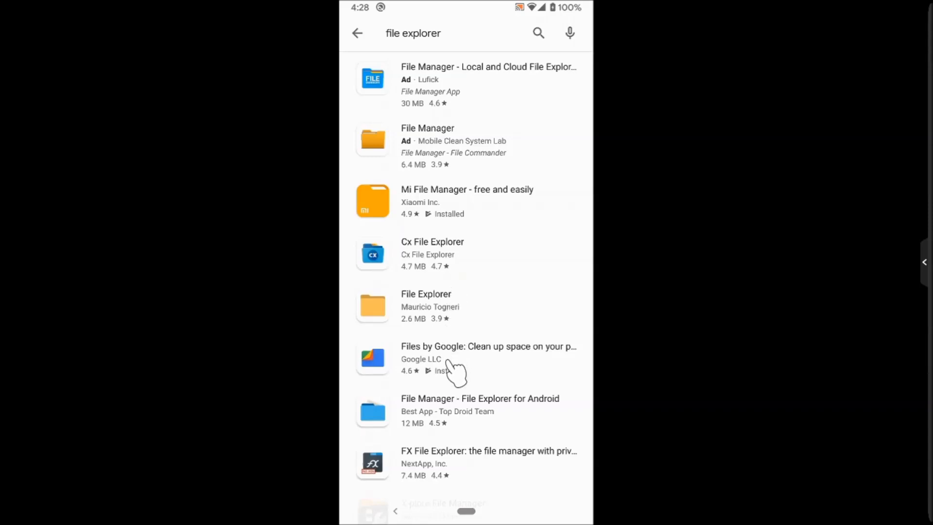
pyautogui.moveTo(455, 315)
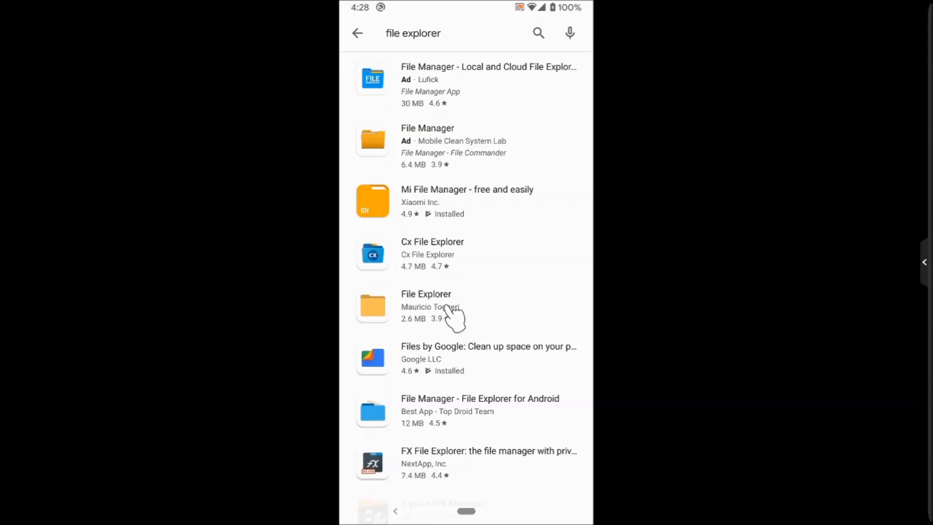
pyautogui.moveTo(485, 253)
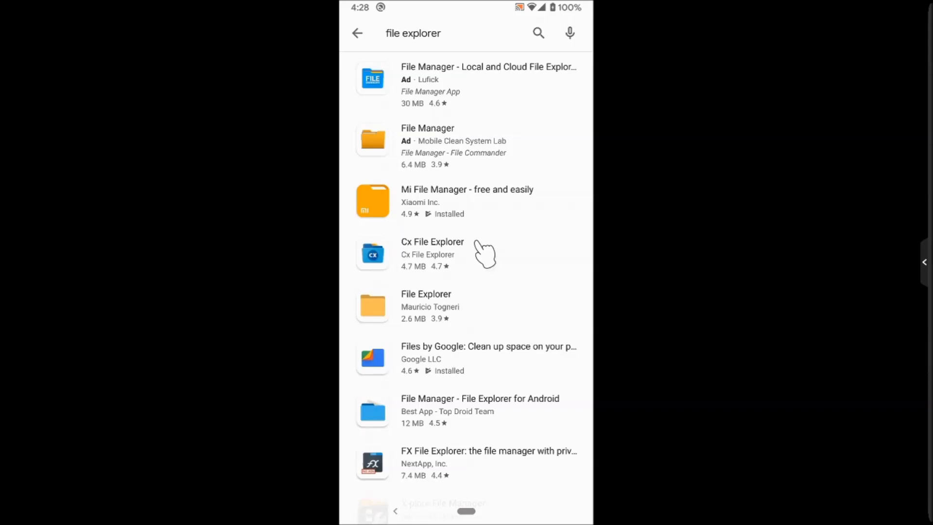
pyautogui.moveTo(468, 196)
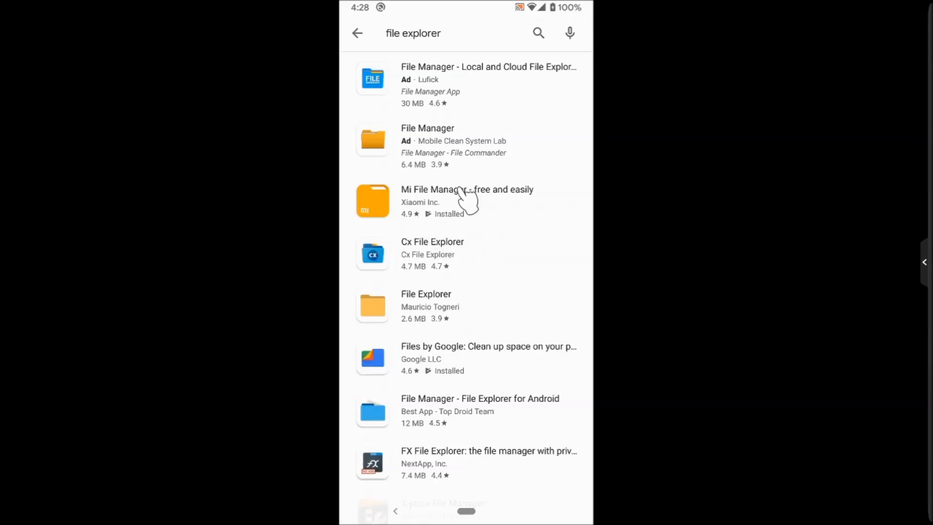
# Step: Open the Mi File Manager listing from the 'file explorer' search results
pyautogui.click(467, 201)
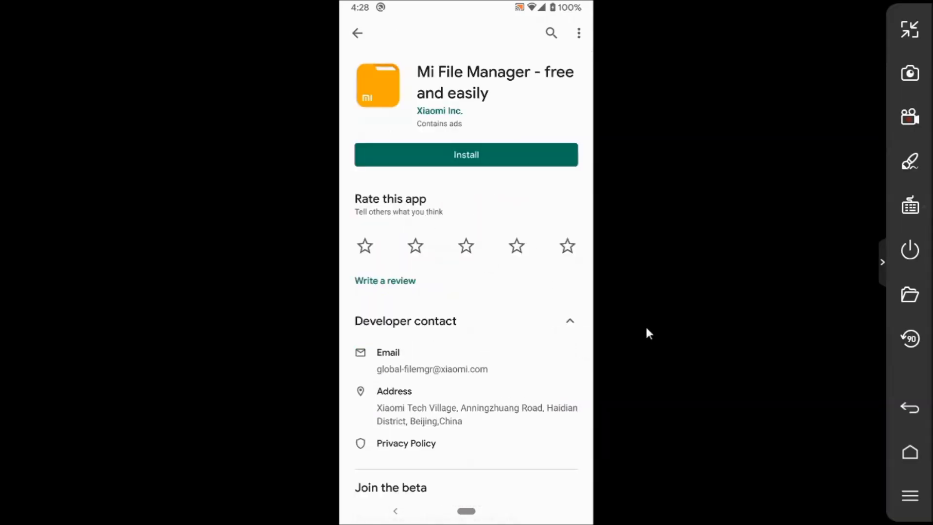
# Step: Install Mi File Manager, launch it and accept the user agreement
pyautogui.click(465, 154)
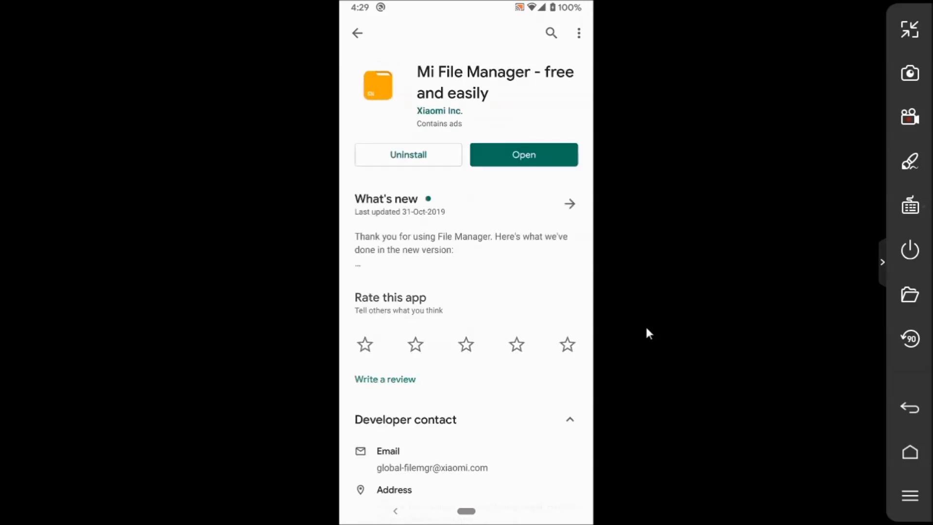
pyautogui.click(523, 154)
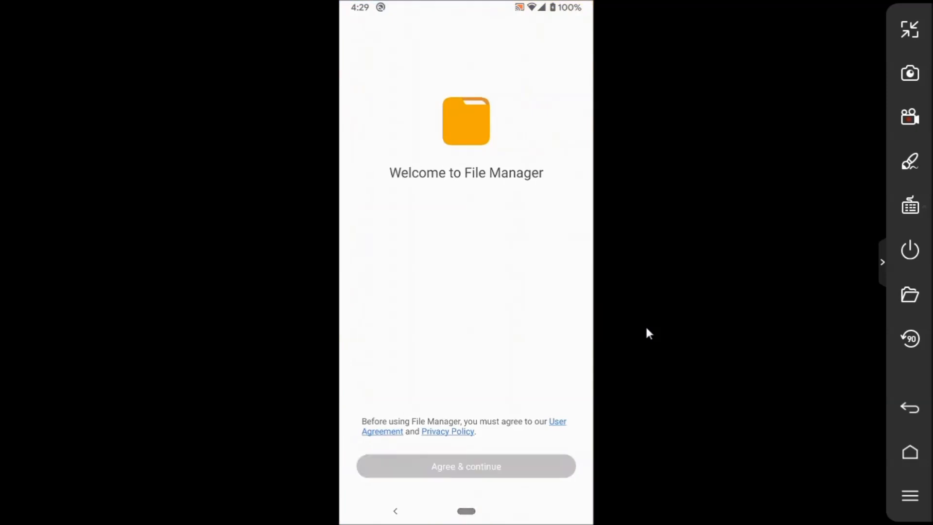
pyautogui.click(465, 466)
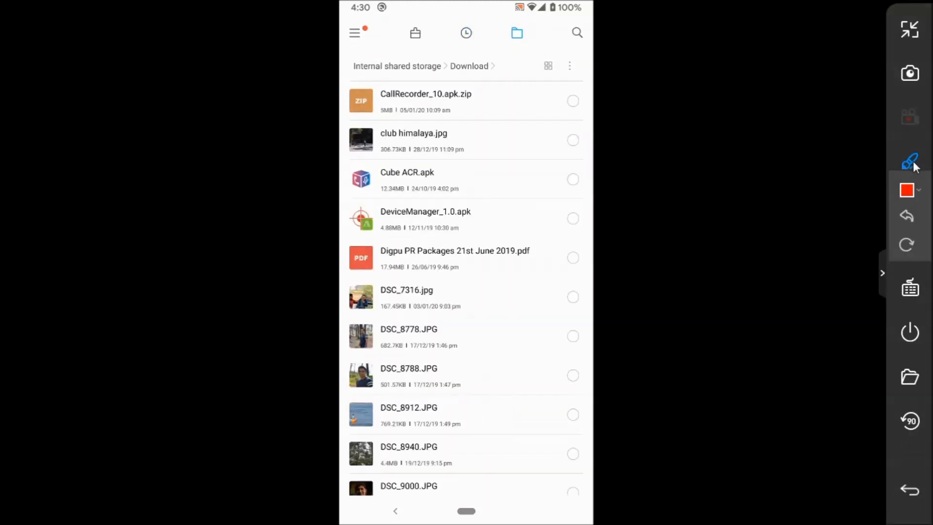
# Step: Browse to the Download folder of Internal shared storage
pyautogui.moveTo(351, 71); pyautogui.dragTo(512, 112)
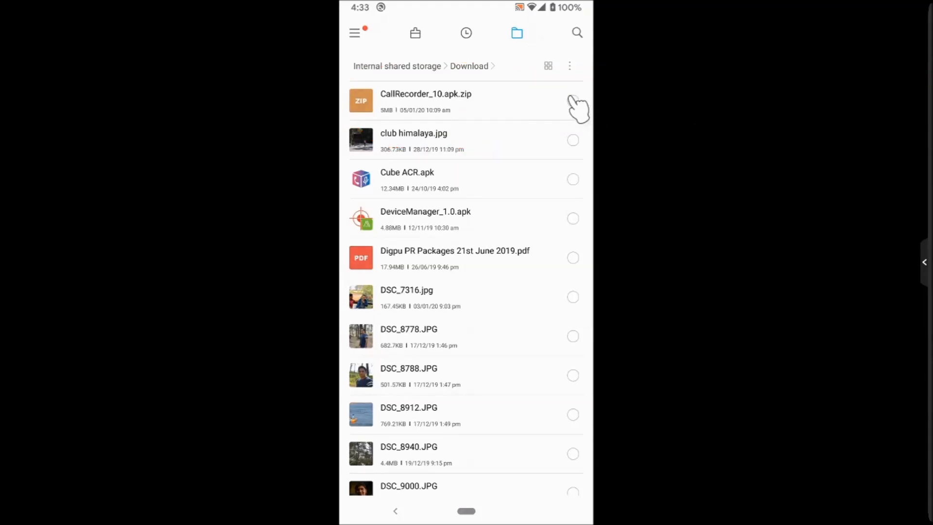
# Step: Select CallRecorder_10.apk.zip and bring up its Rename prompt via More actions
pyautogui.click(573, 100)
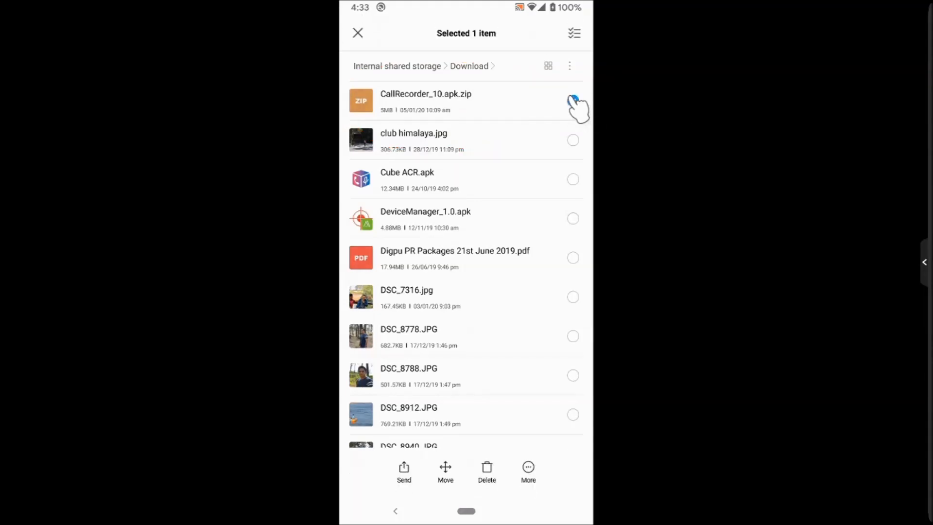
pyautogui.click(572, 102)
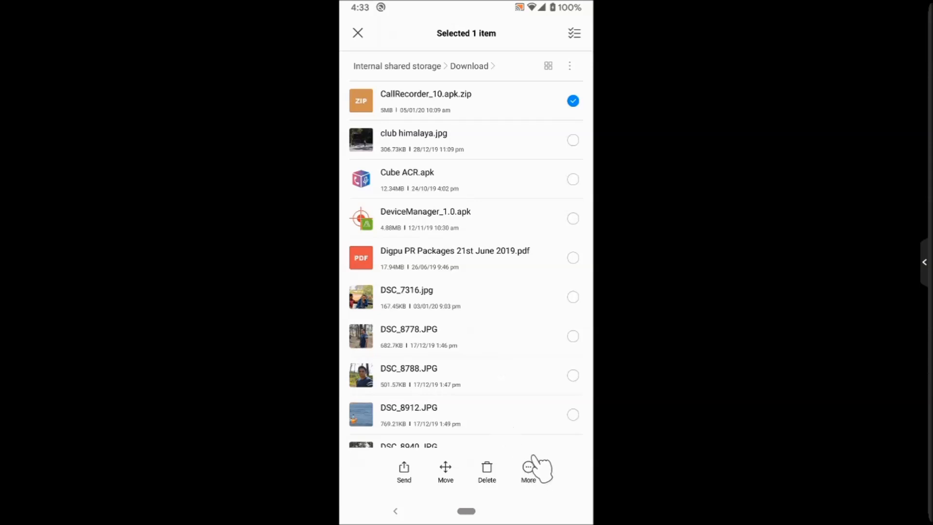
pyautogui.click(528, 471)
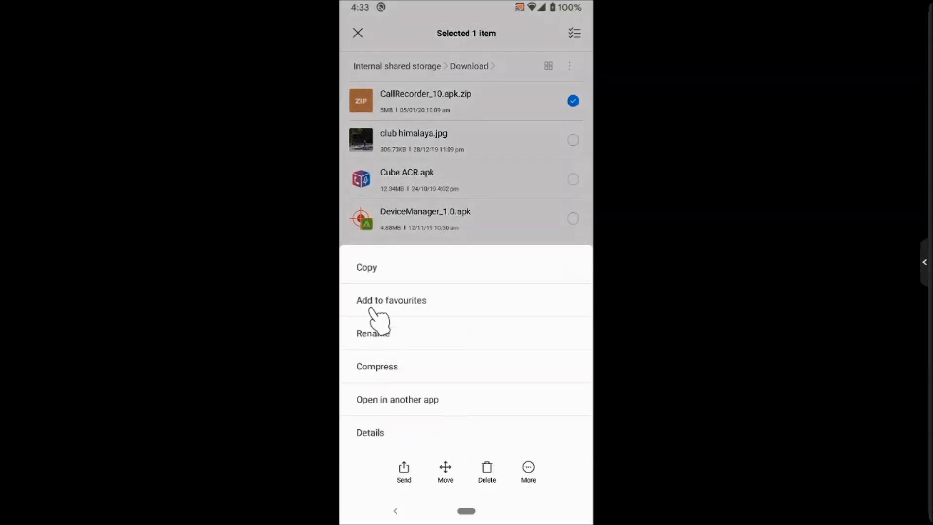
pyautogui.click(372, 333)
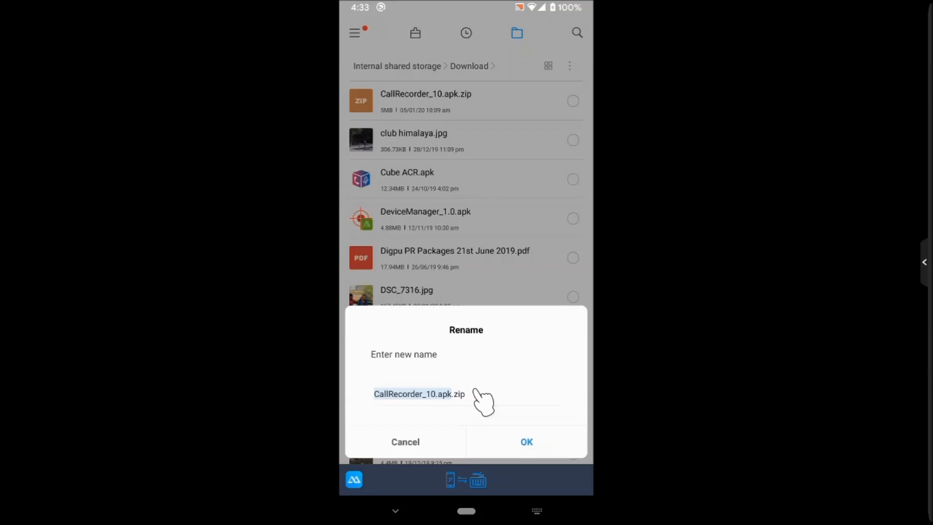
# Step: Rename the file to CallRecorder_10.apk by removing '.zip' and confirm
pyautogui.click(466, 393)
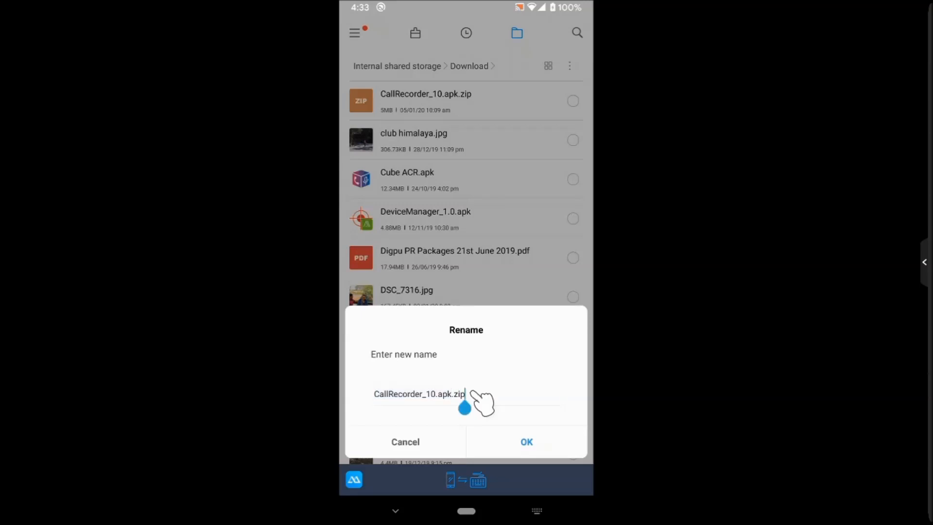
pyautogui.press('BackSpace')
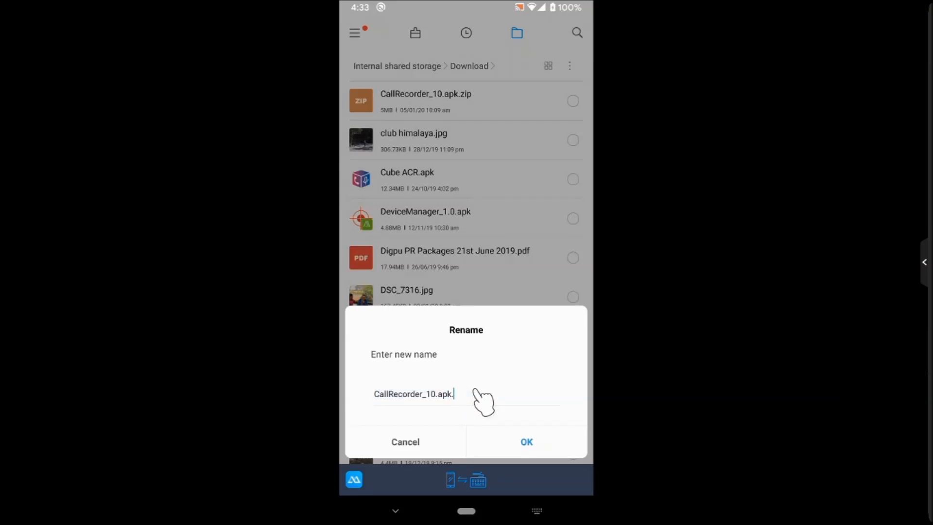
pyautogui.press('Backspace')
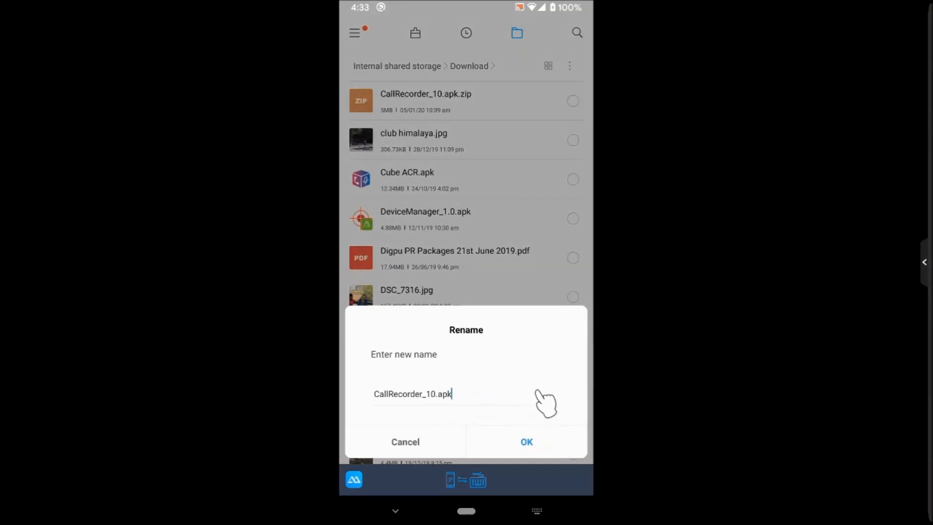
pyautogui.click(525, 441)
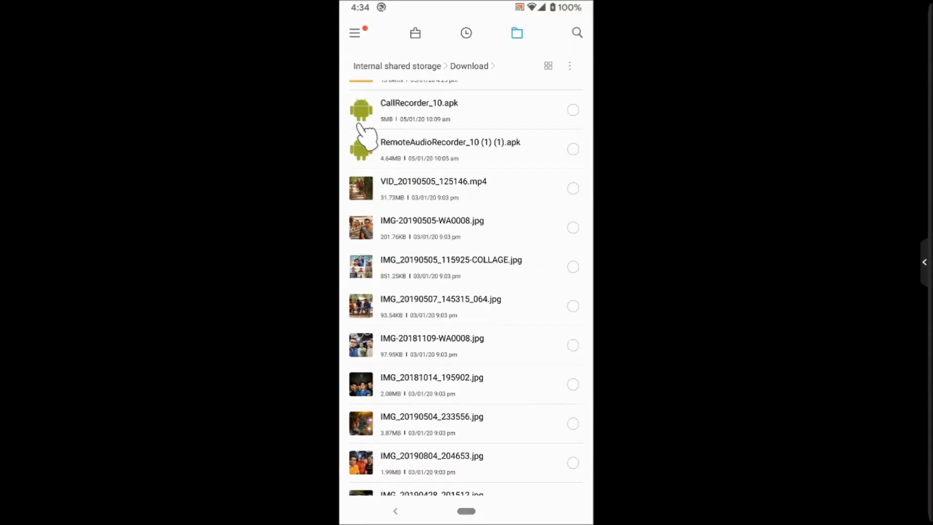